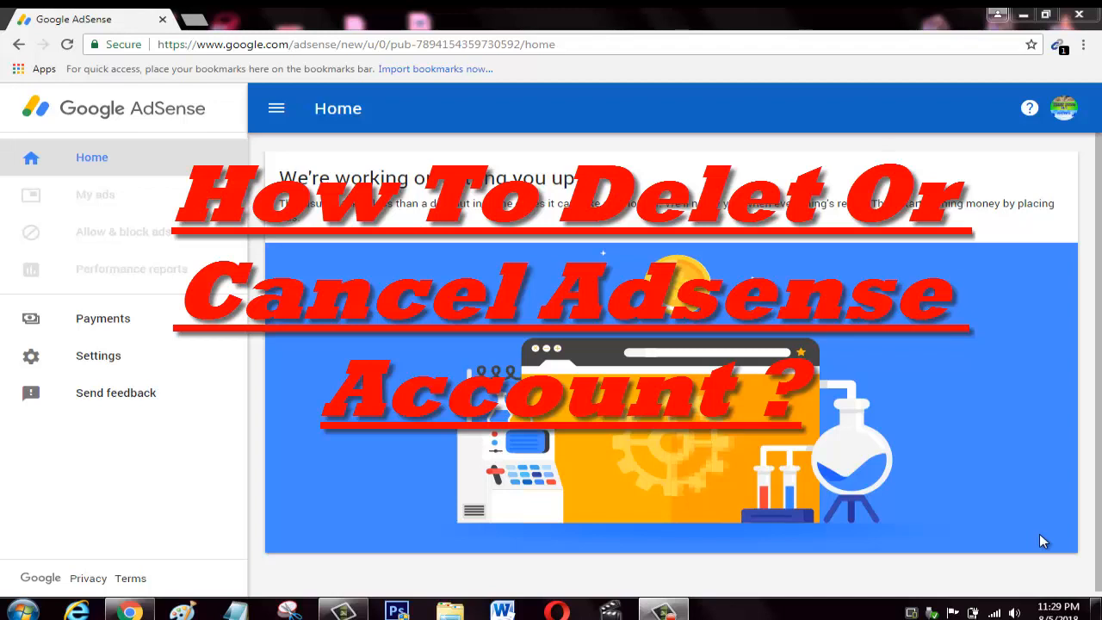
{"action": "mouse_move", "coordinate": [697, 274]}
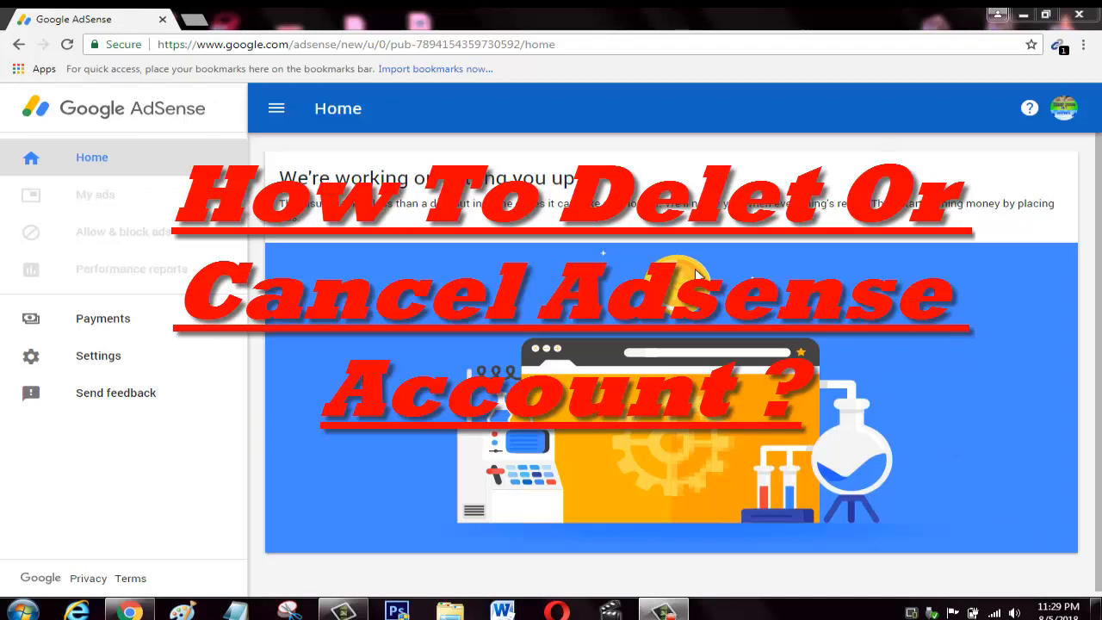
{"action": "mouse_move", "coordinate": [135, 186]}
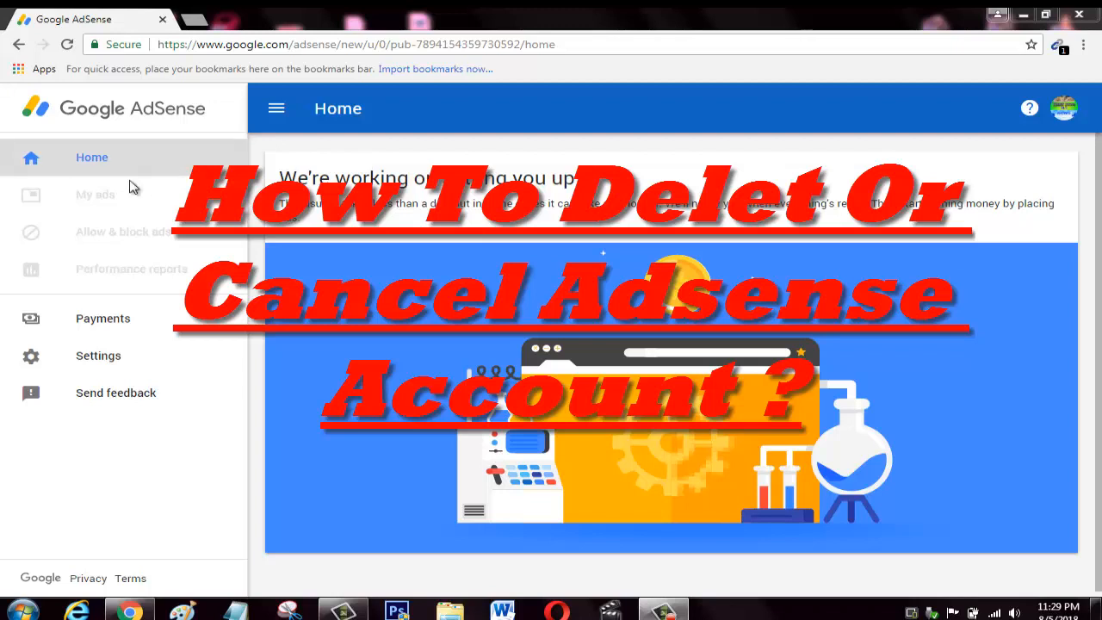
{"action": "mouse_move", "coordinate": [95, 195]}
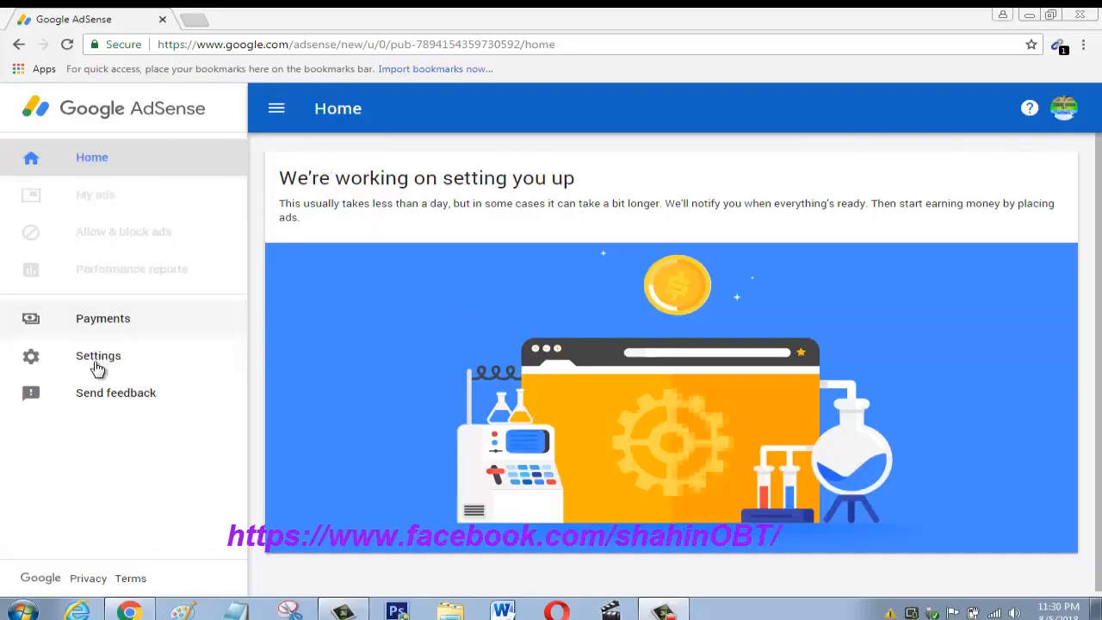
{"action": "mouse_move", "coordinate": [98, 354]}
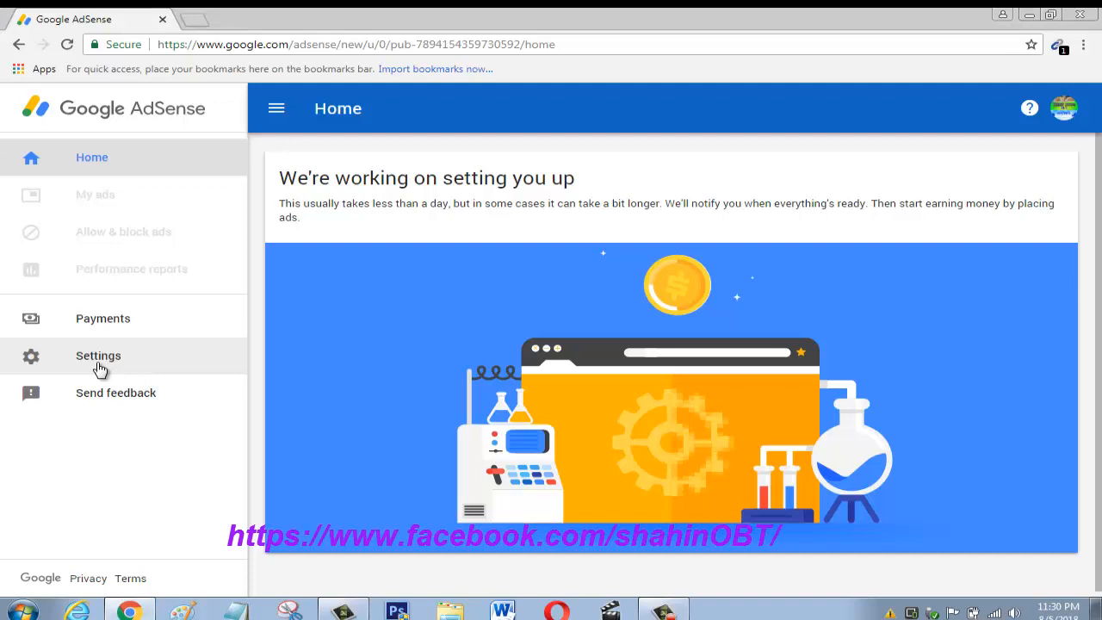
Step: Reach the Account information page showing publisher ID, time zone and account status
{"action": "left_click", "coordinate": [98, 355]}
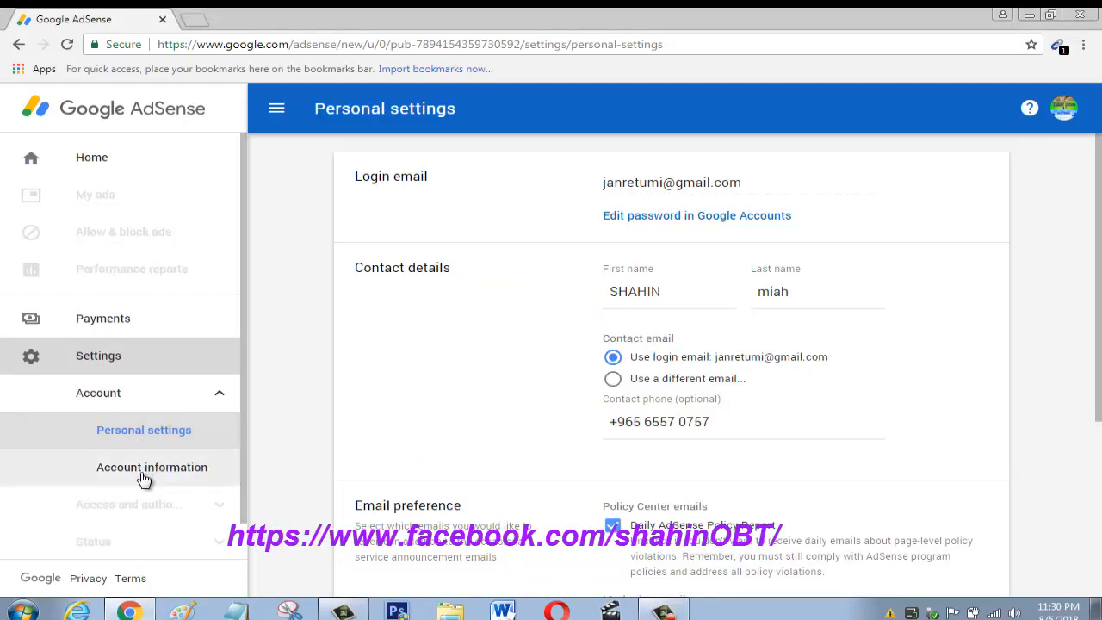
{"action": "mouse_move", "coordinate": [152, 466]}
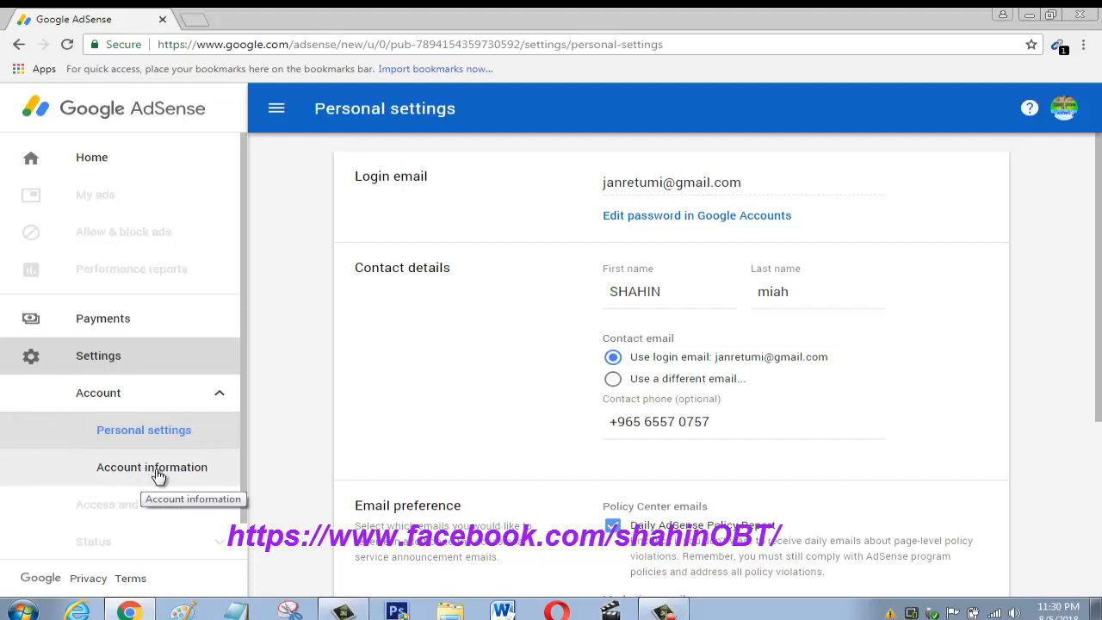
{"action": "left_click", "coordinate": [151, 467]}
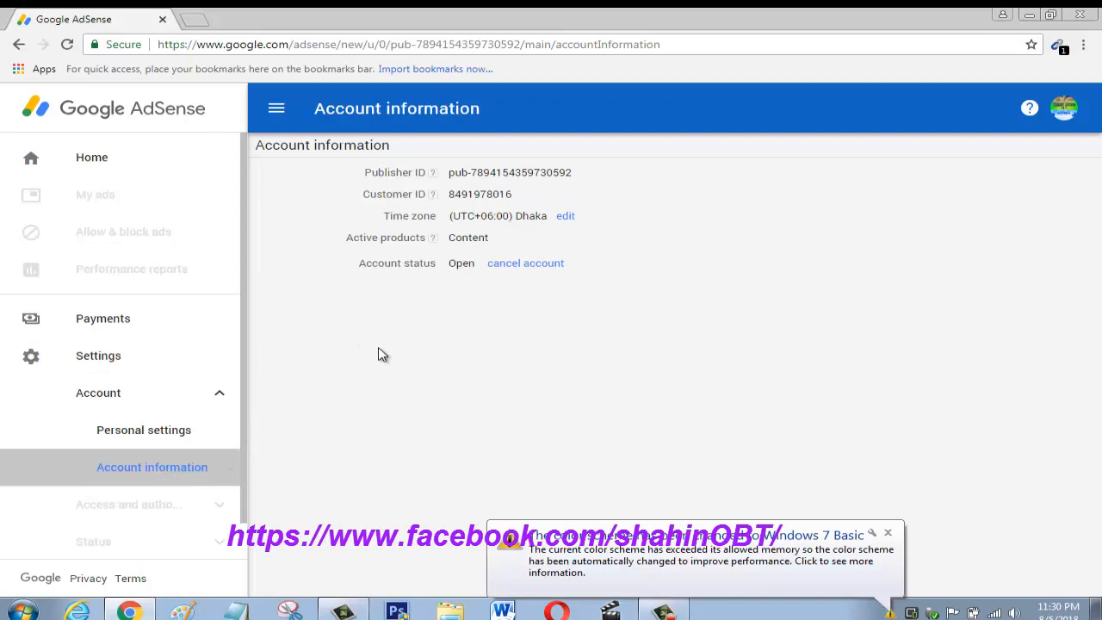
{"action": "mouse_move", "coordinate": [558, 278]}
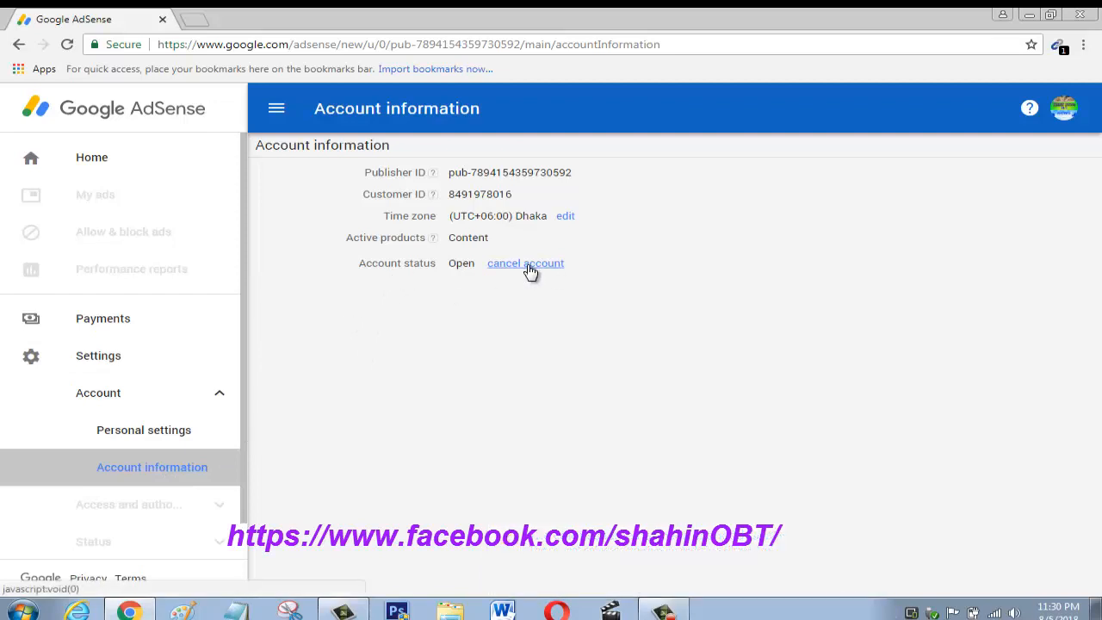
Step: Start account cancellation from the 'cancel account' link beside Account status
{"action": "left_click", "coordinate": [525, 262]}
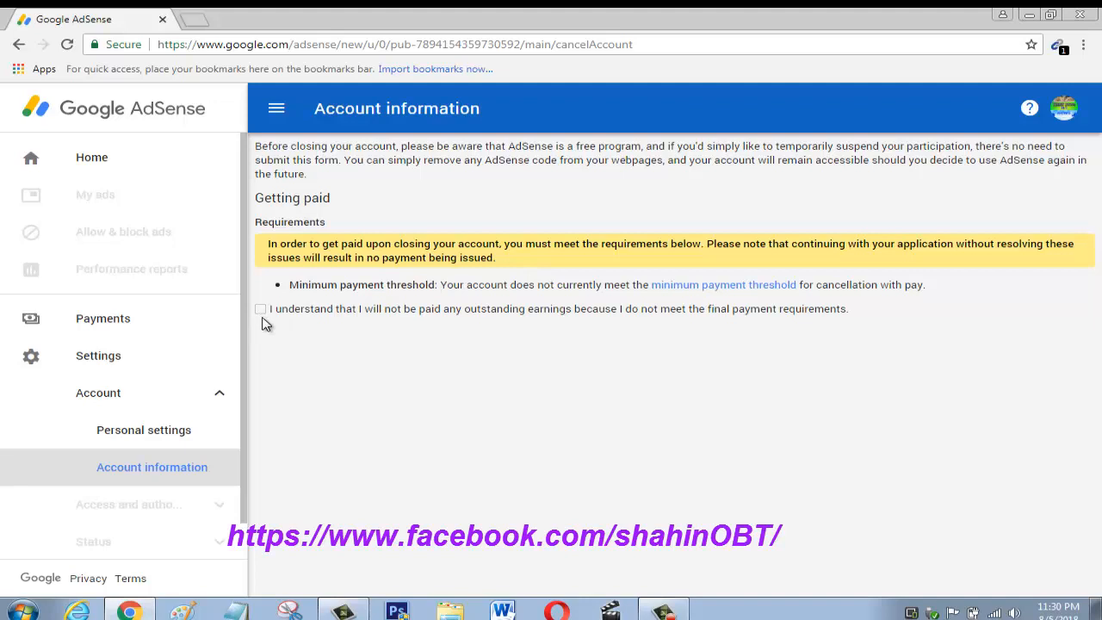
{"action": "mouse_move", "coordinate": [369, 327]}
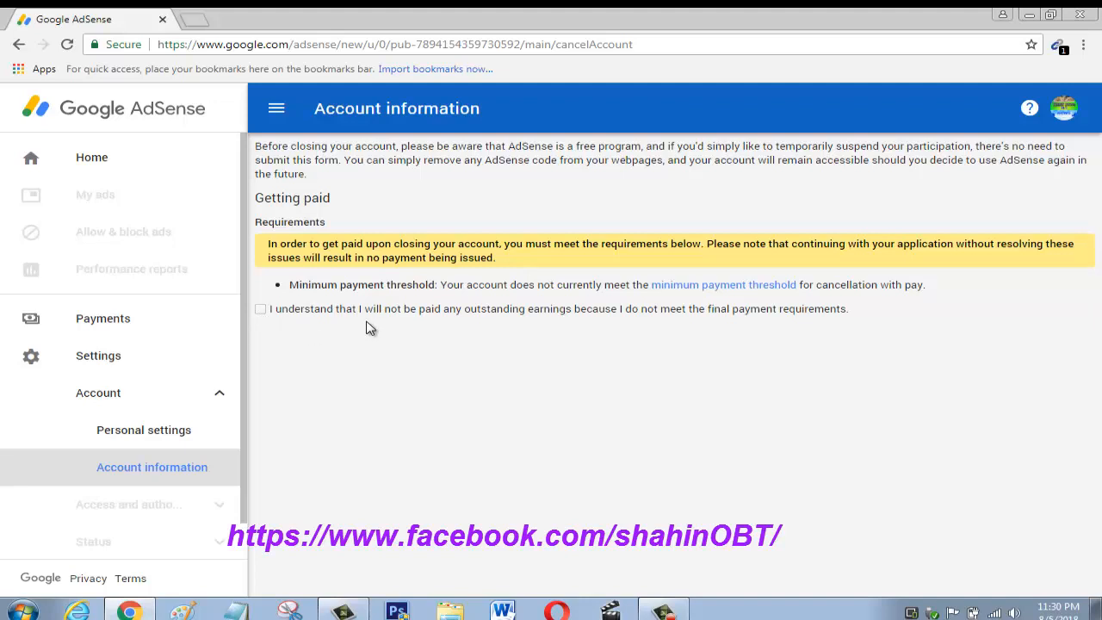
{"action": "mouse_move", "coordinate": [457, 327]}
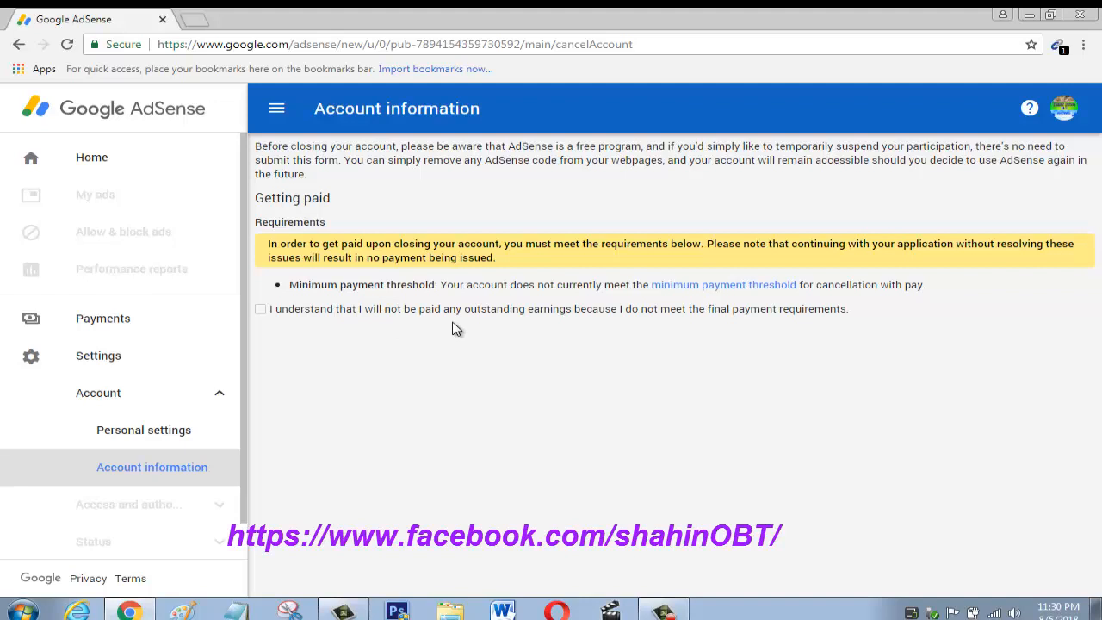
{"action": "mouse_move", "coordinate": [497, 327]}
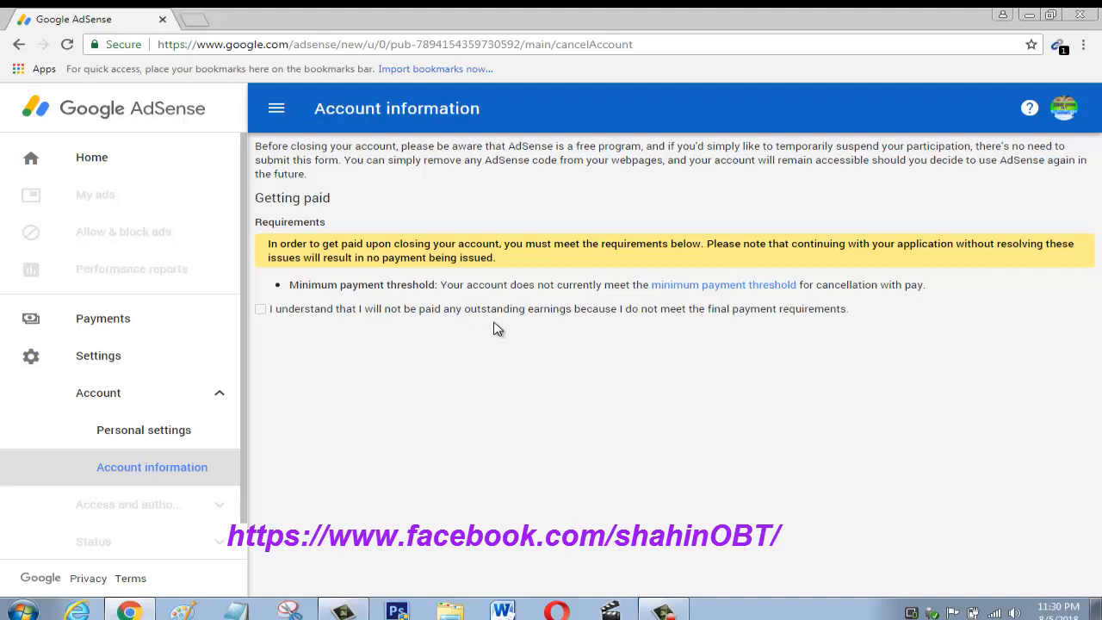
{"action": "mouse_move", "coordinate": [637, 326]}
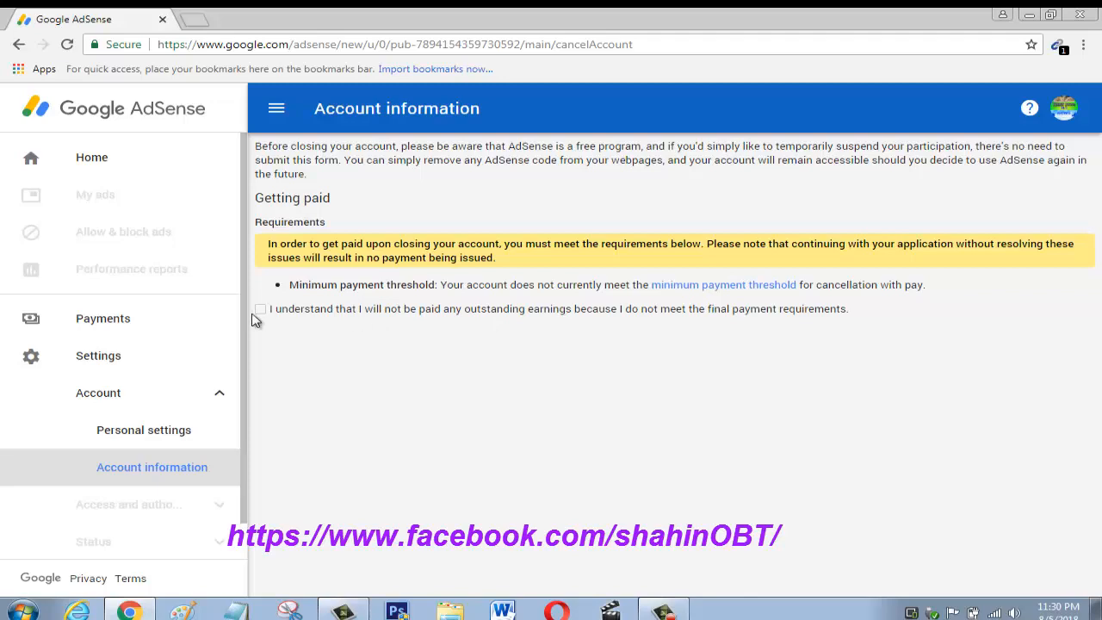
Step: Acknowledge forfeiting outstanding earnings, choose 'Other' as the reason and submit the cancellation request
{"action": "left_click", "coordinate": [262, 309]}
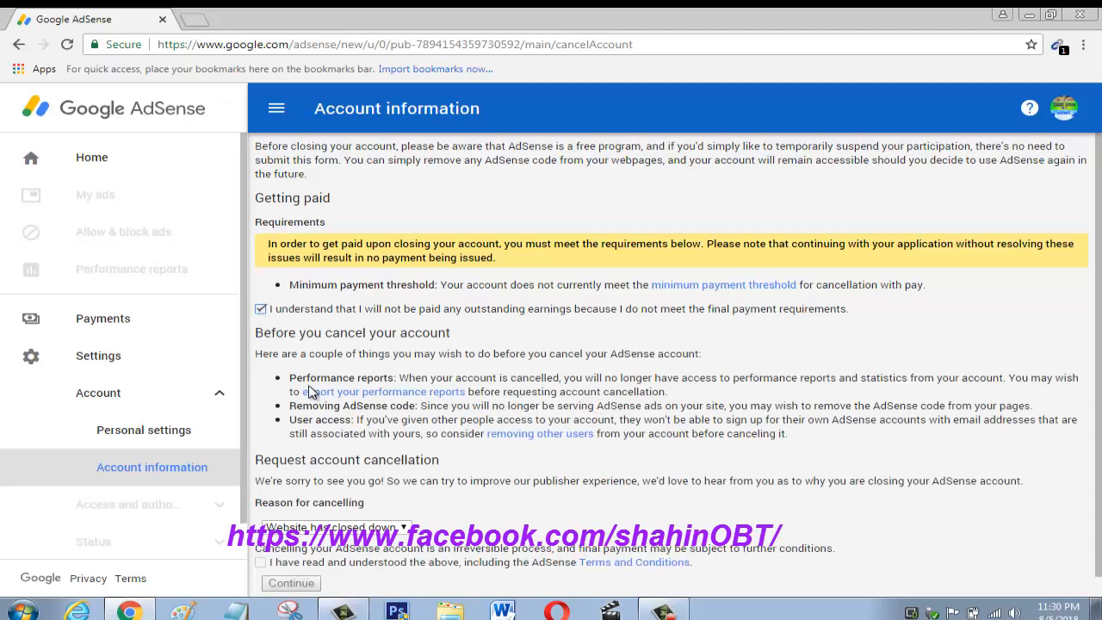
{"action": "scroll", "scroll_direction": "down", "scroll_amount": 3}
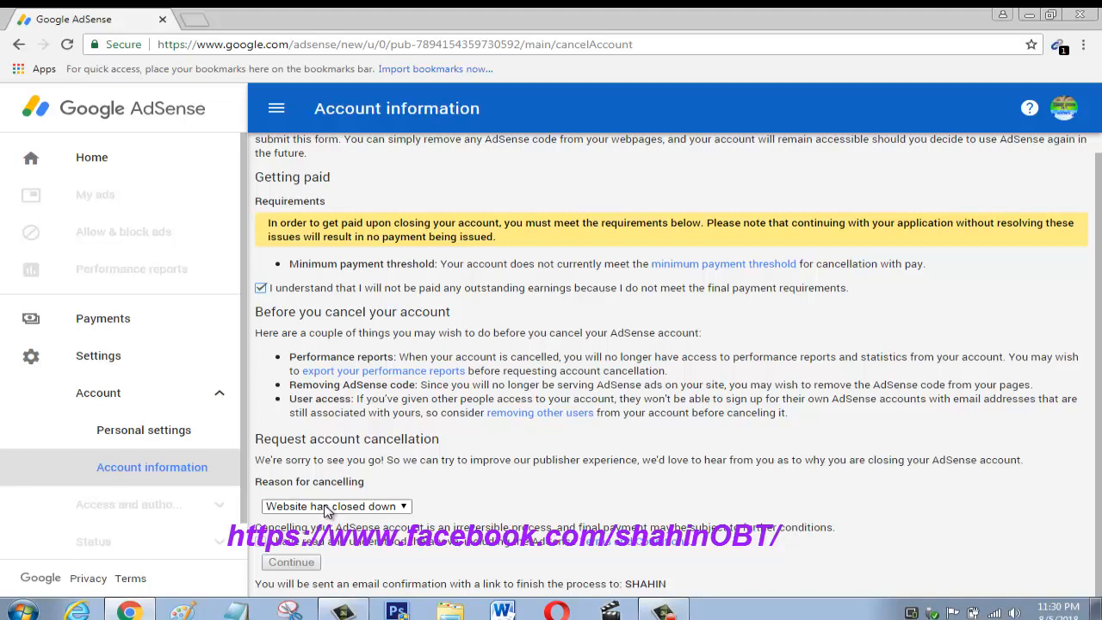
{"action": "left_click", "coordinate": [334, 506]}
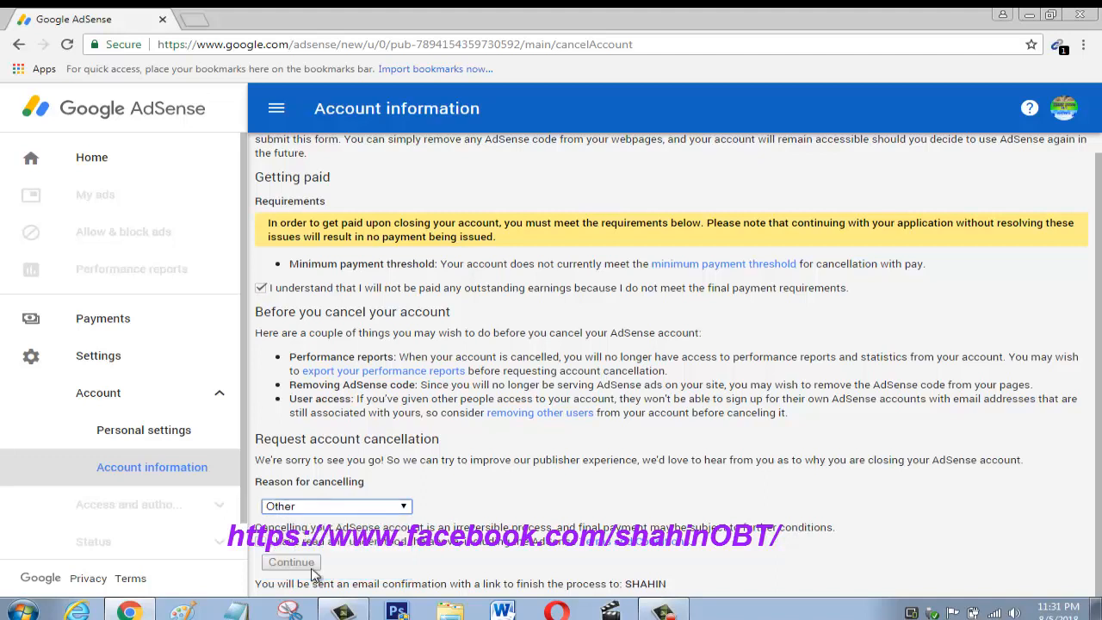
{"action": "mouse_move", "coordinate": [262, 552]}
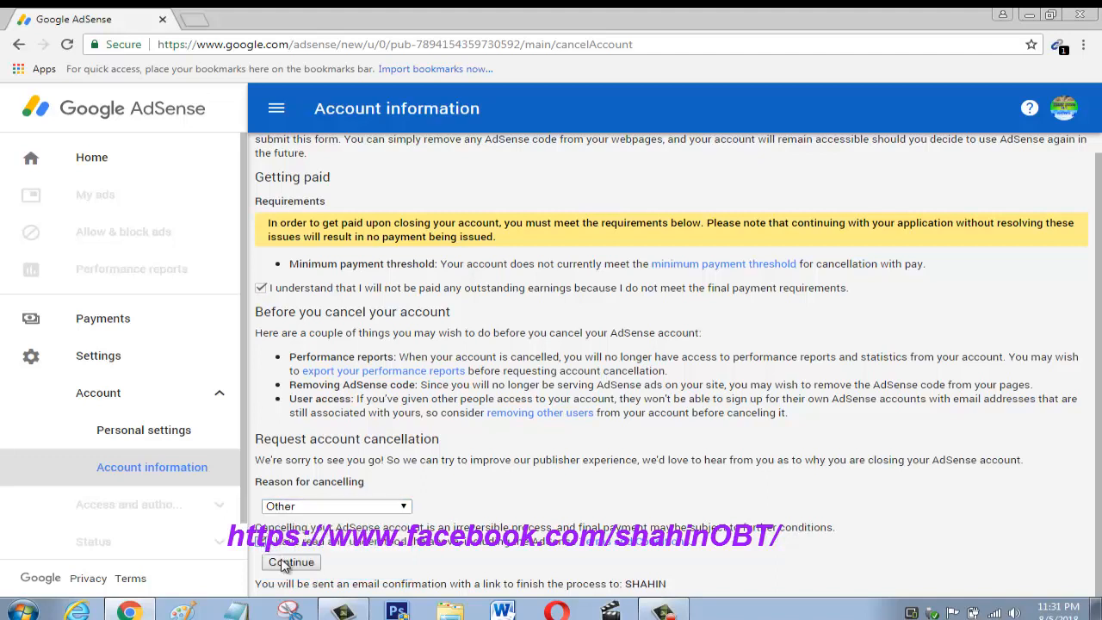
{"action": "left_click", "coordinate": [291, 561]}
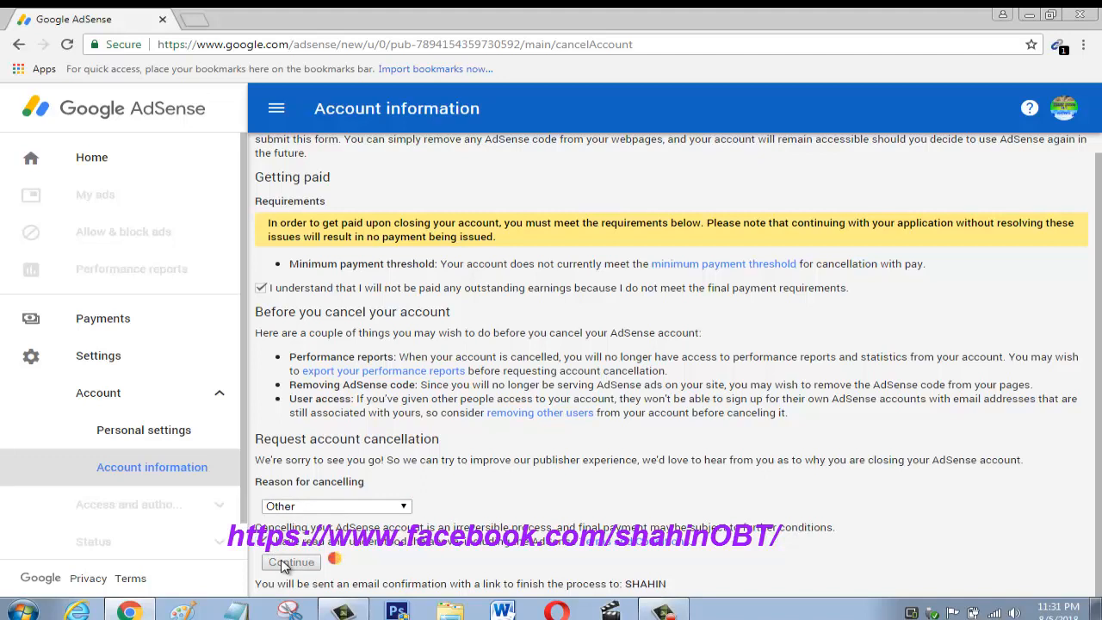
{"action": "left_click", "coordinate": [289, 561]}
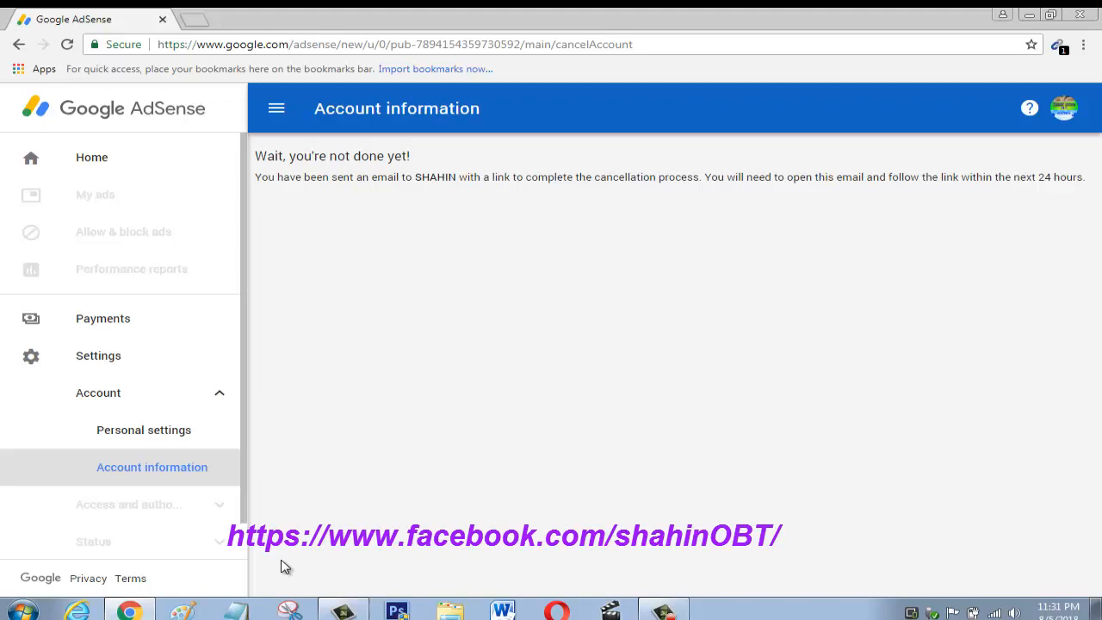
{"action": "mouse_move", "coordinate": [318, 448]}
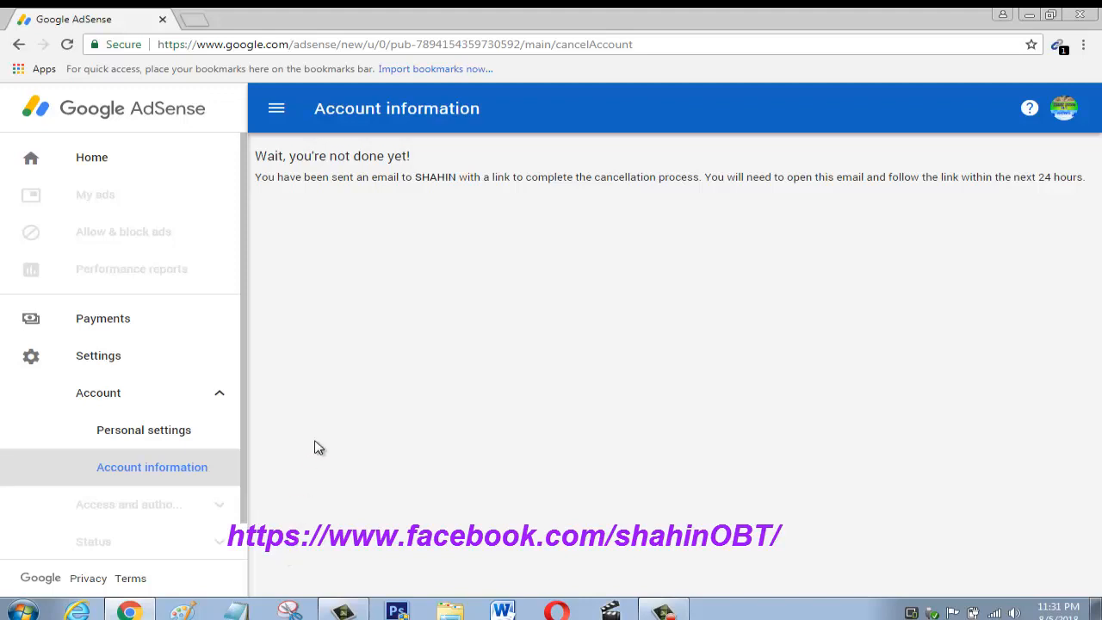
{"action": "mouse_move", "coordinate": [312, 193]}
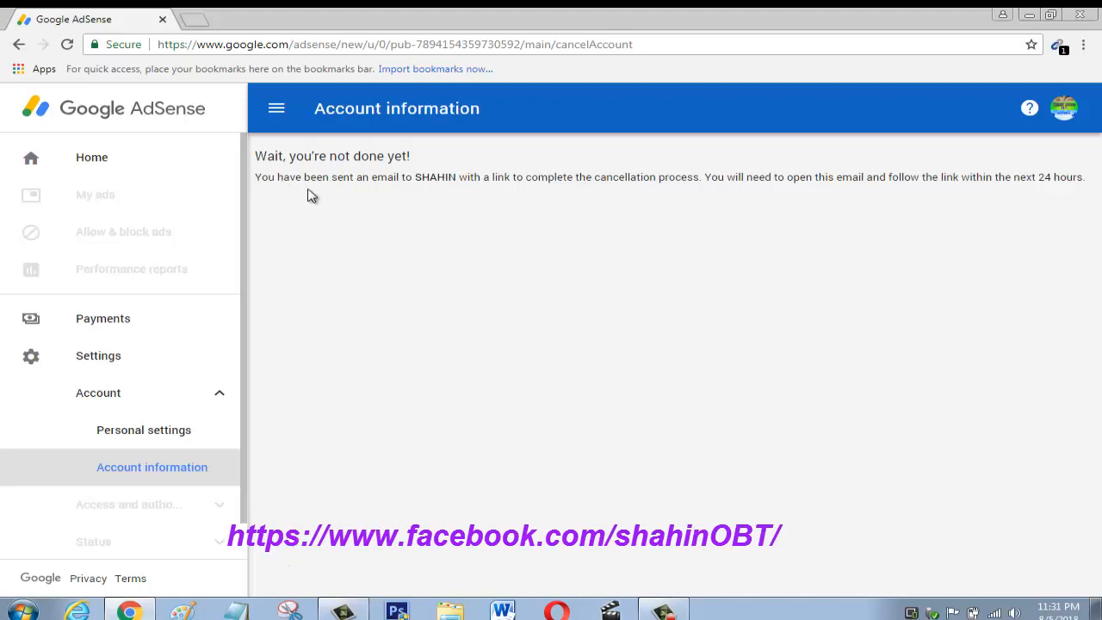
{"action": "mouse_move", "coordinate": [355, 181]}
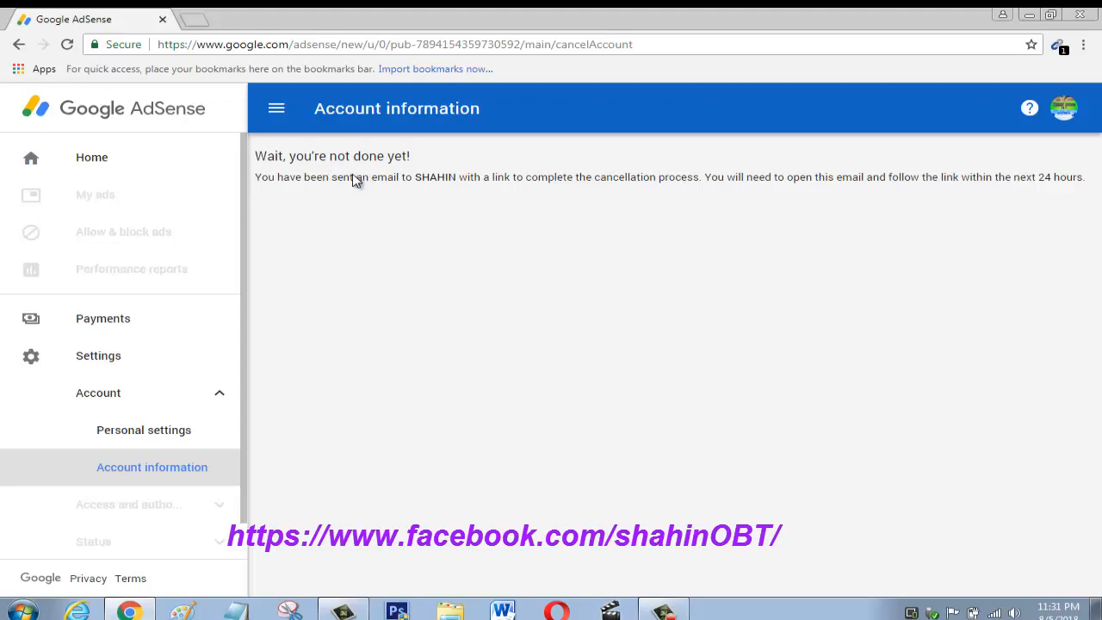
{"action": "mouse_move", "coordinate": [358, 205]}
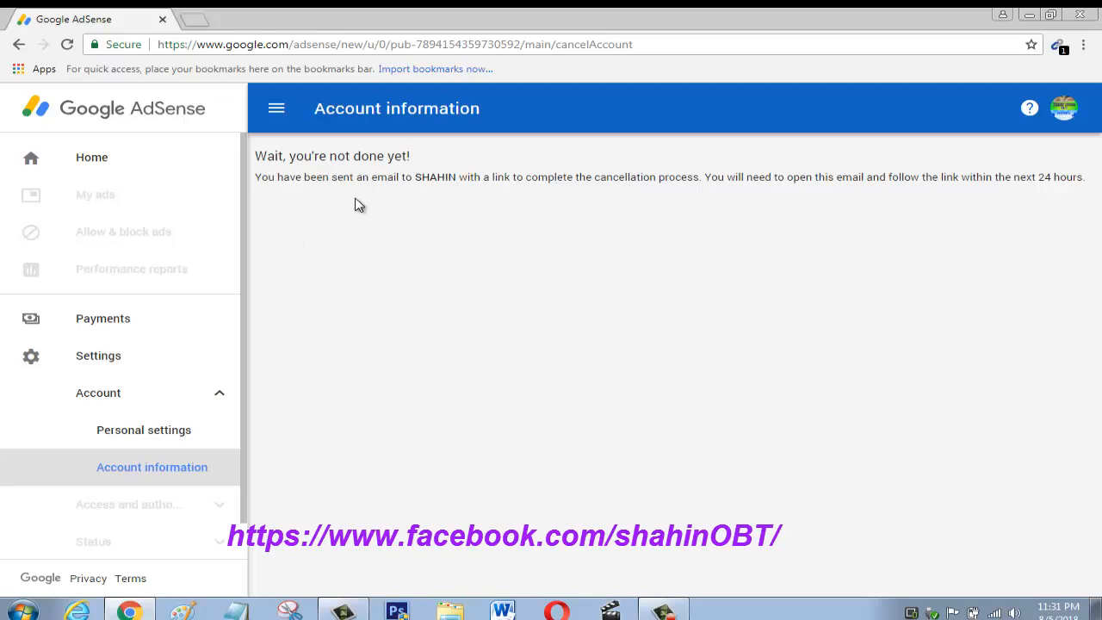
{"action": "mouse_move", "coordinate": [1075, 193]}
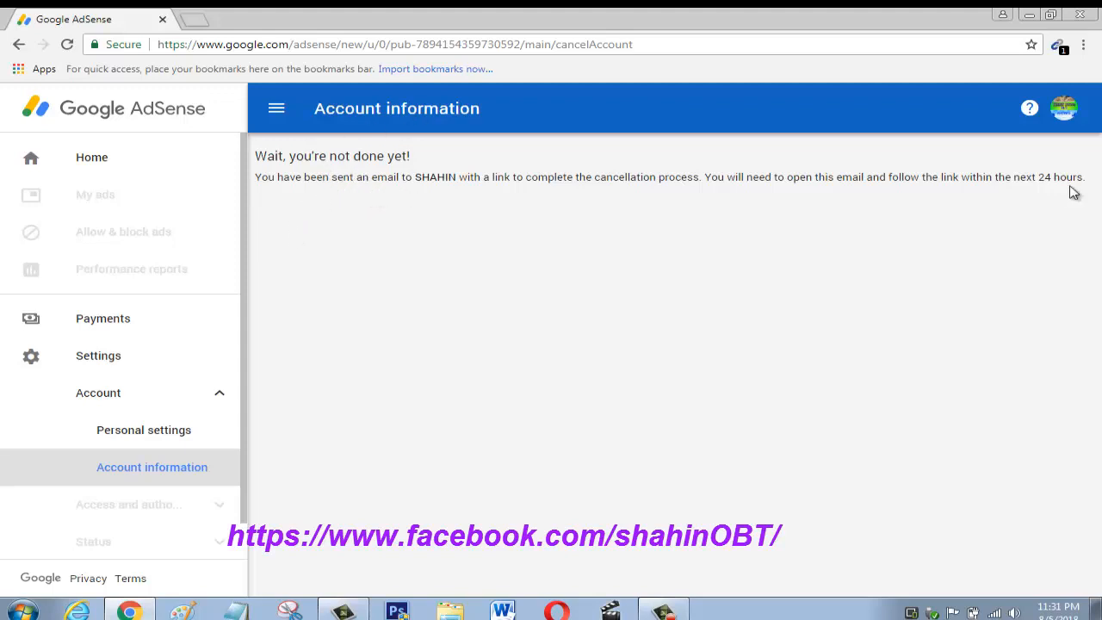
{"action": "mouse_move", "coordinate": [825, 300]}
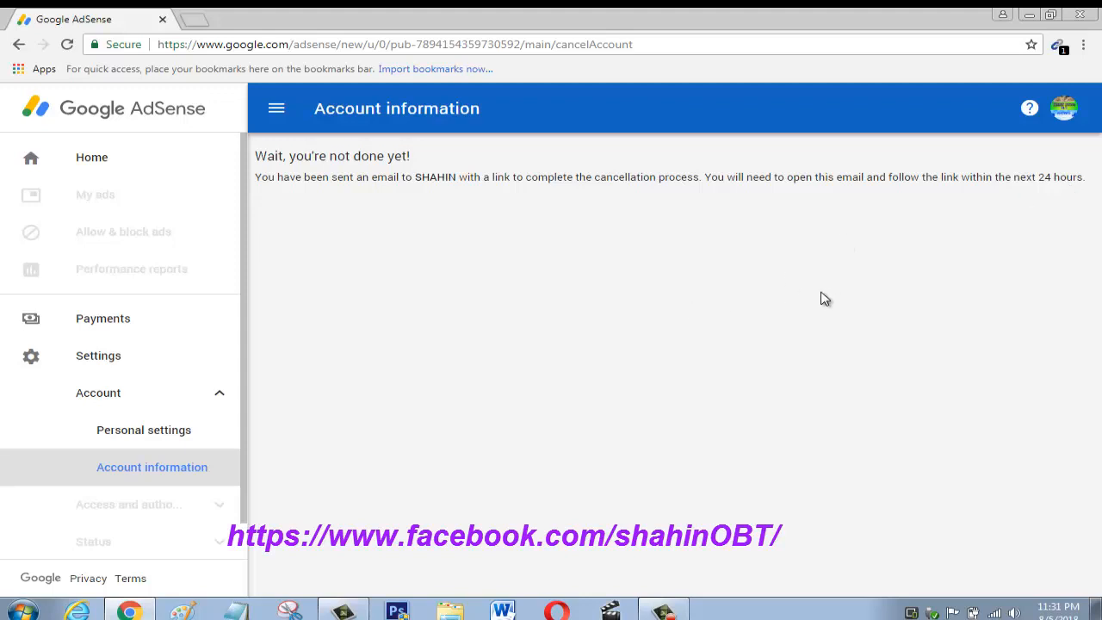
{"action": "mouse_move", "coordinate": [902, 216]}
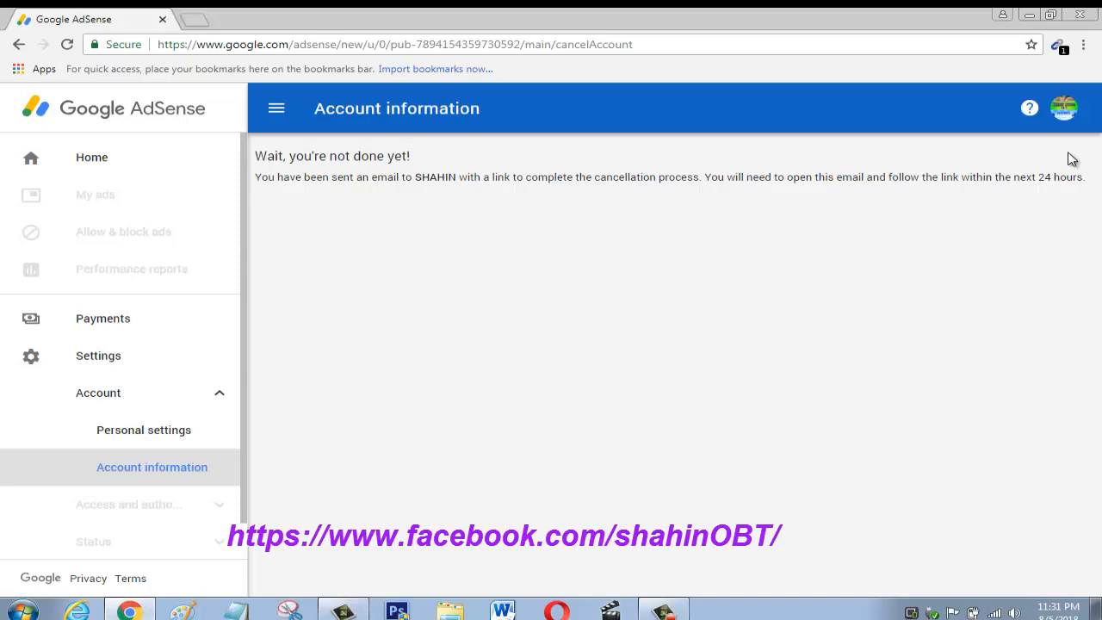
{"action": "mouse_move", "coordinate": [989, 232]}
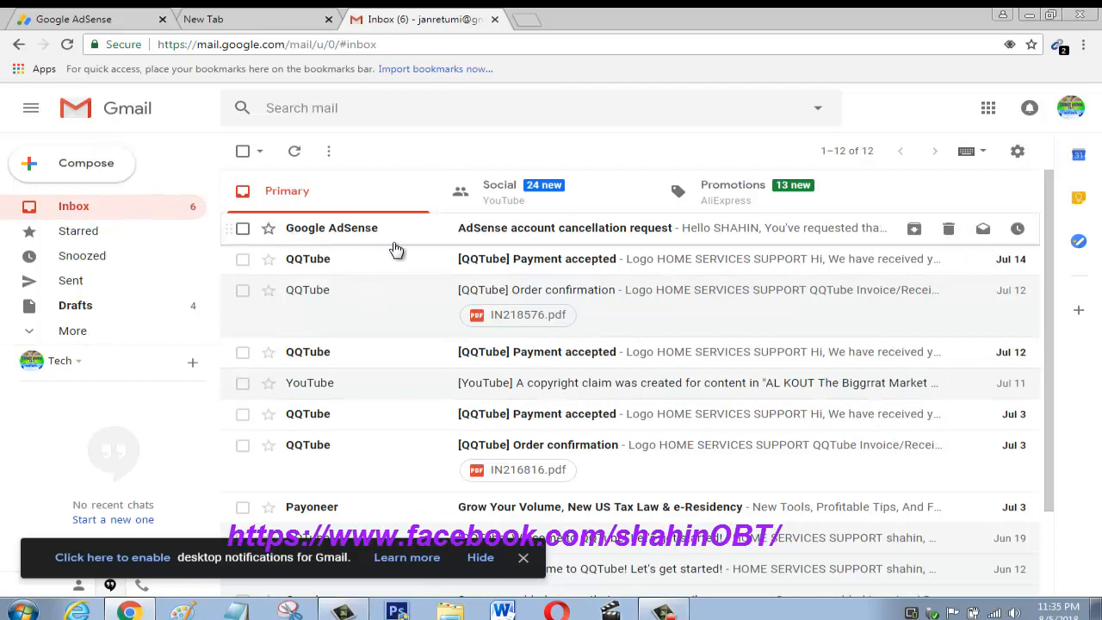
{"action": "mouse_move", "coordinate": [503, 233]}
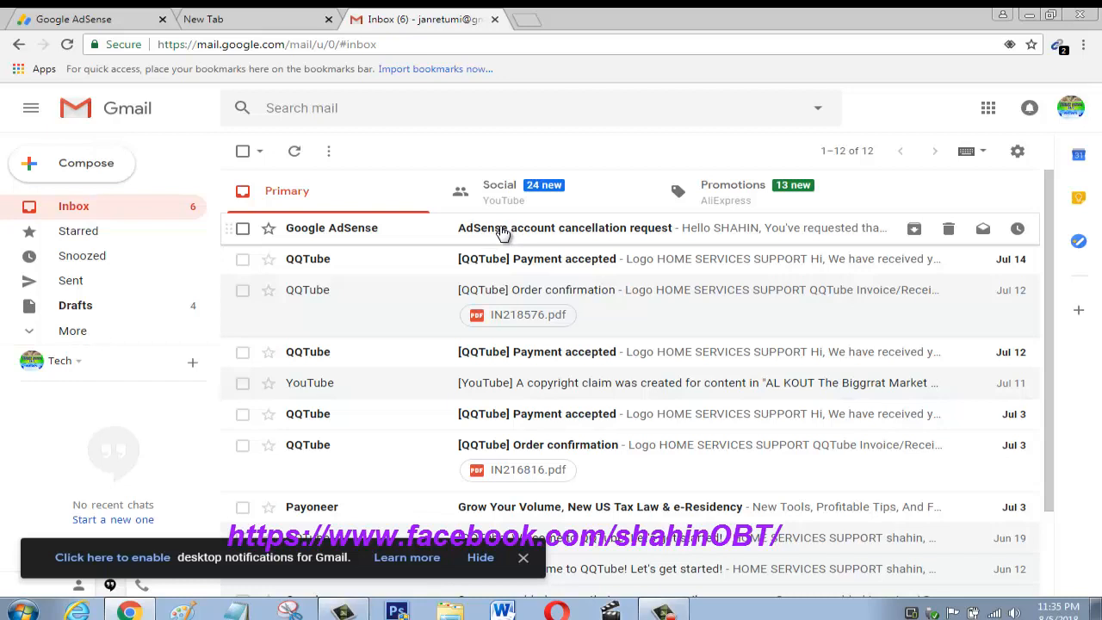
Step: Follow the link in the 'AdSense account cancellation request' email to finish cancelling
{"action": "left_click", "coordinate": [565, 228]}
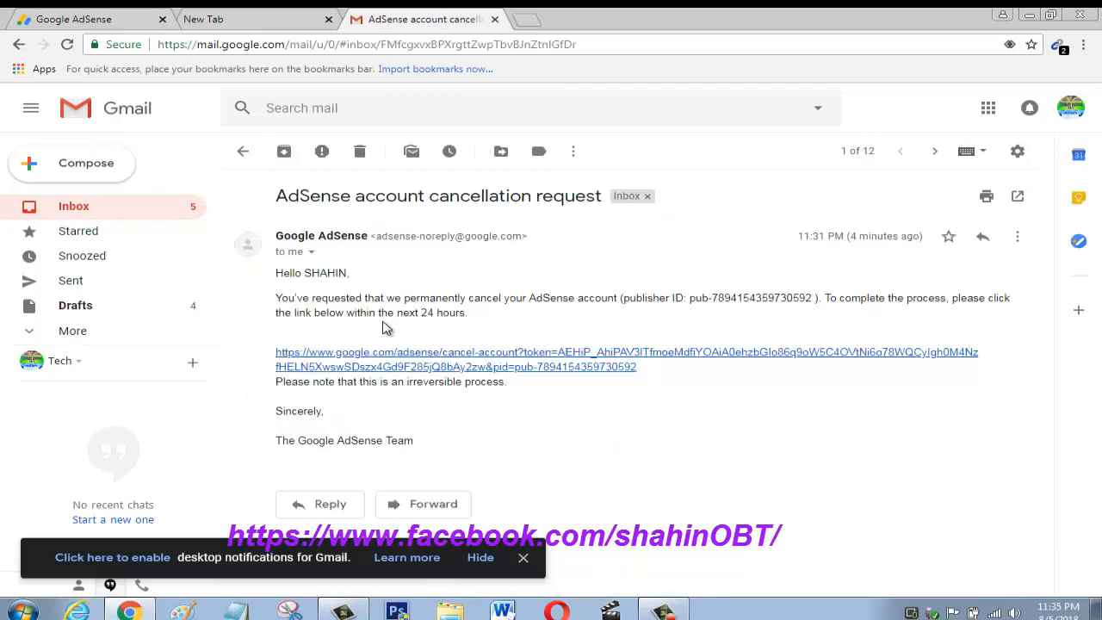
{"action": "mouse_move", "coordinate": [354, 366]}
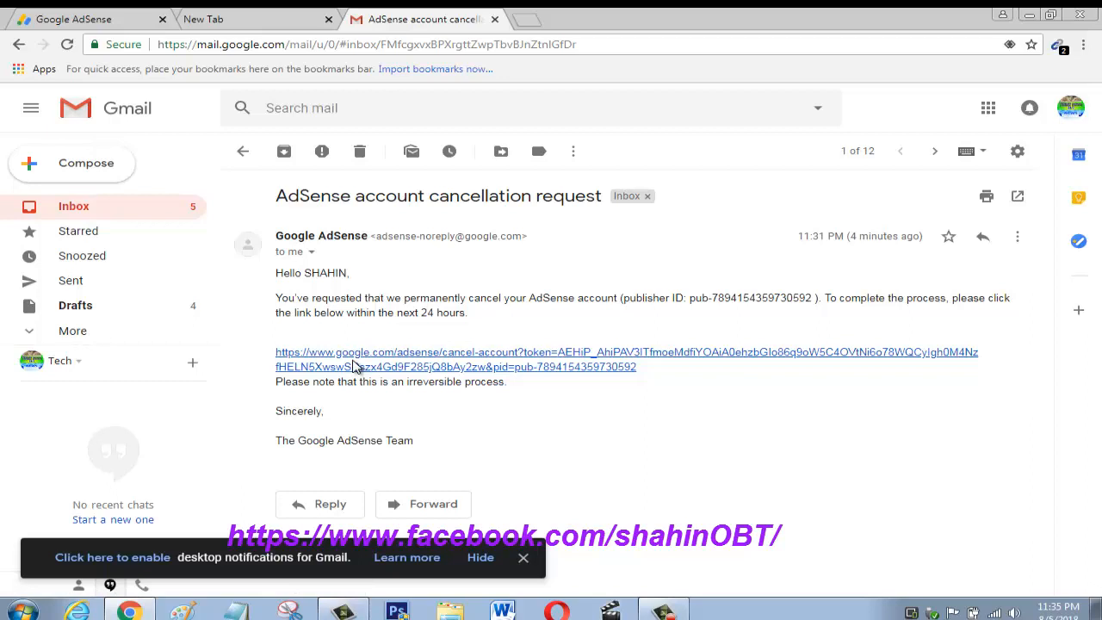
{"action": "mouse_move", "coordinate": [355, 357]}
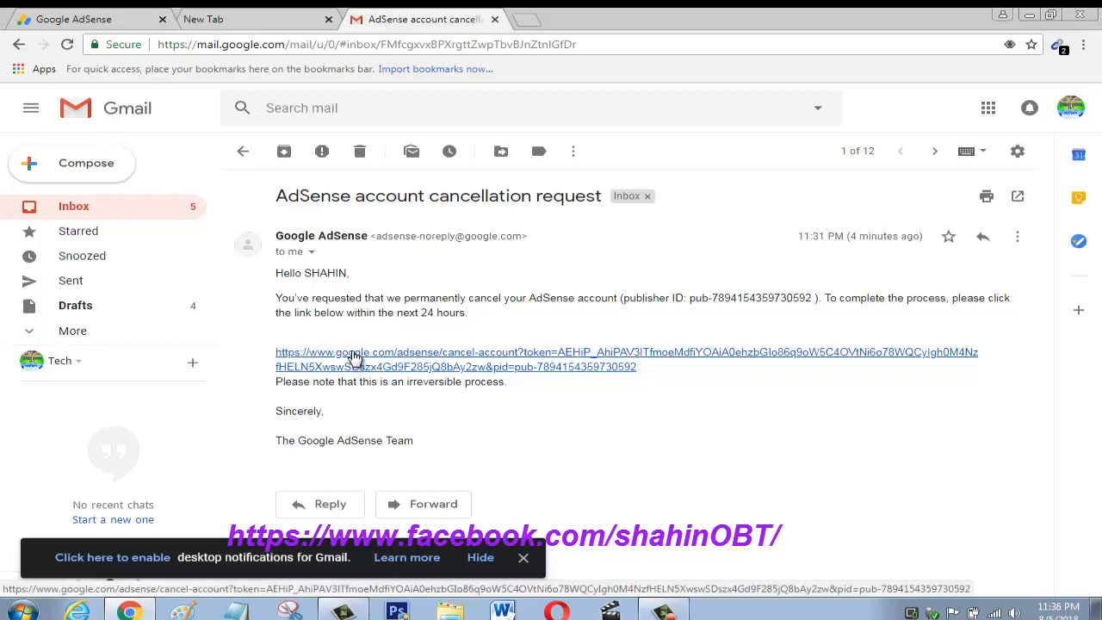
{"action": "left_click", "coordinate": [353, 352]}
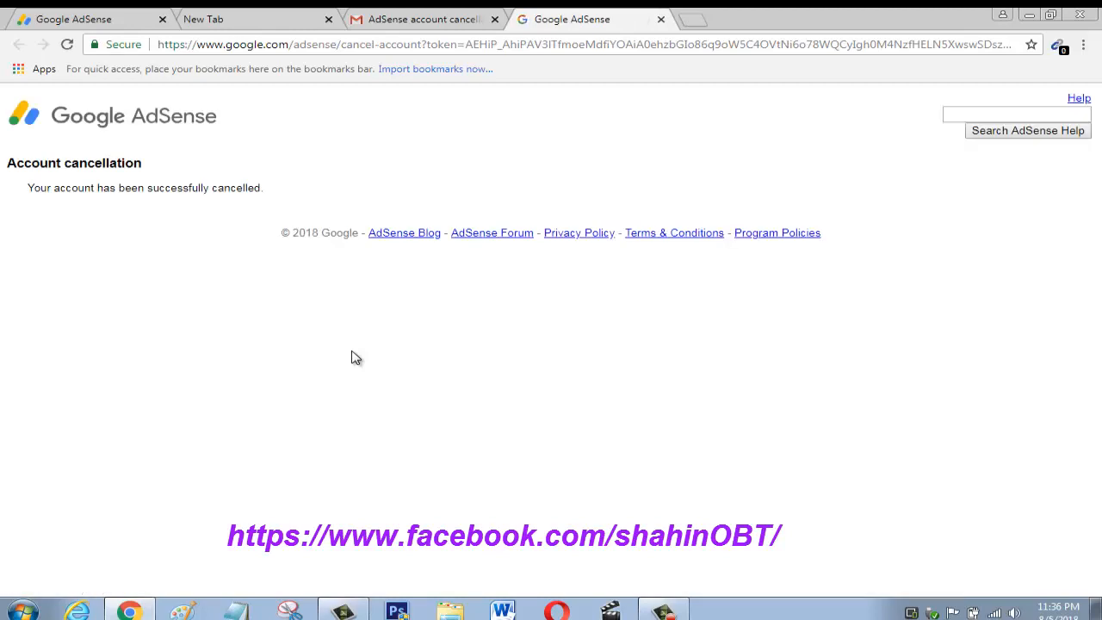
{"action": "mouse_move", "coordinate": [83, 207]}
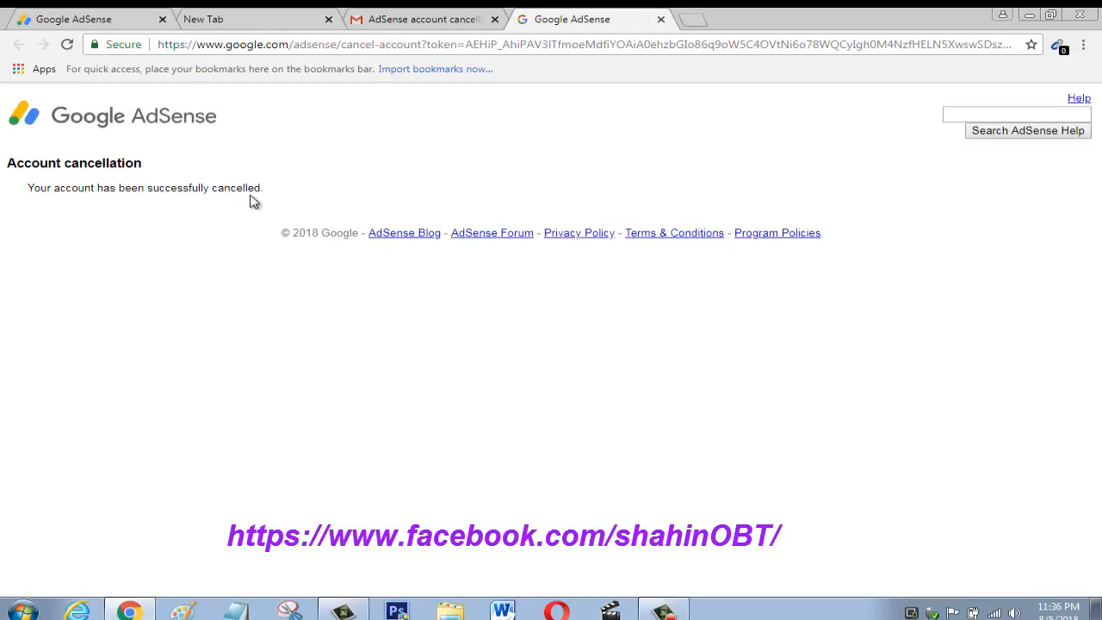
{"action": "mouse_move", "coordinate": [458, 153]}
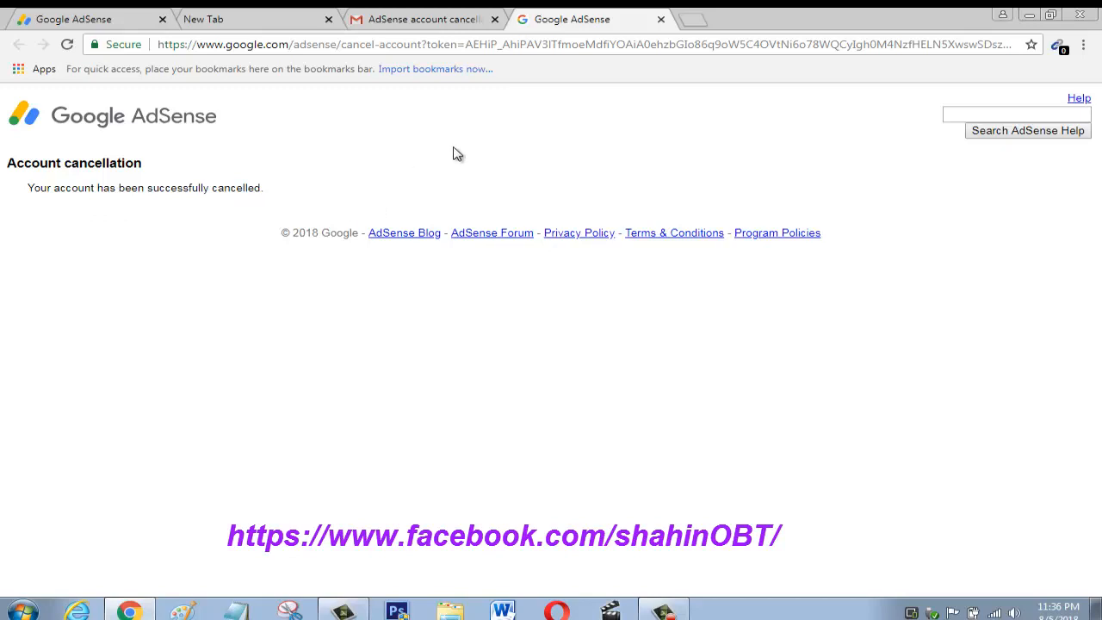
{"action": "mouse_move", "coordinate": [399, 119]}
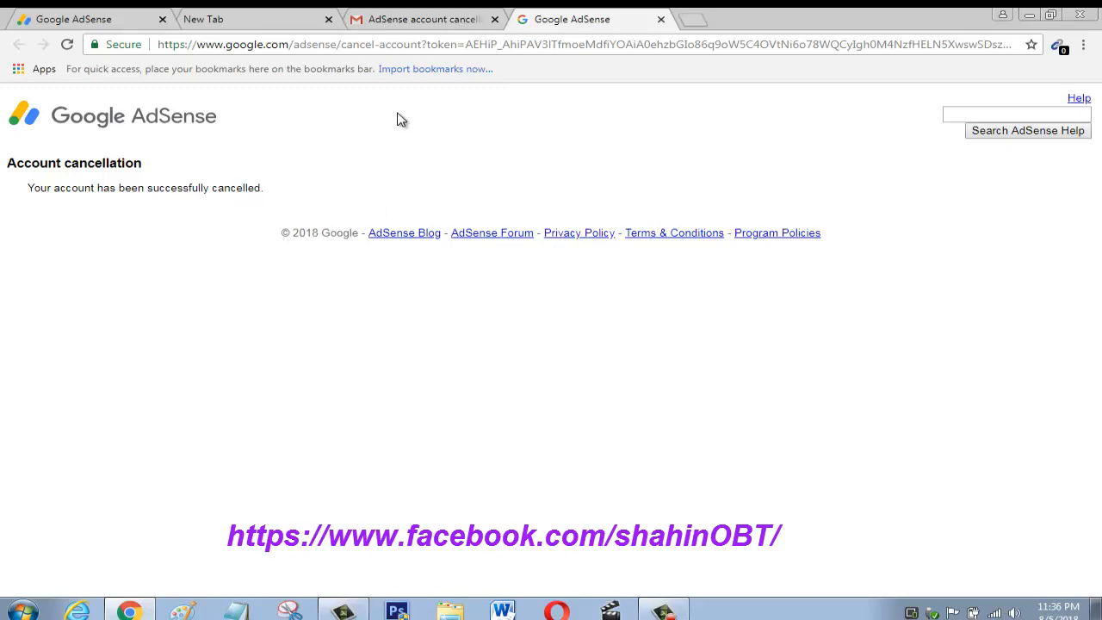
Step: Leave the cancellation confirmation page for the browser's New Tab page
{"action": "left_click", "coordinate": [203, 19]}
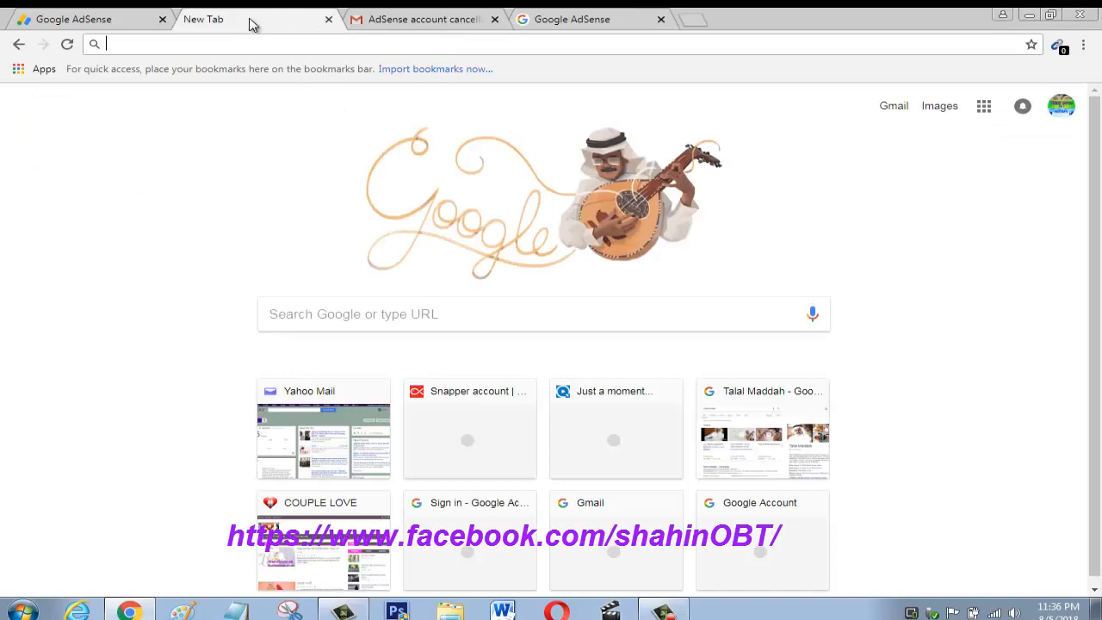